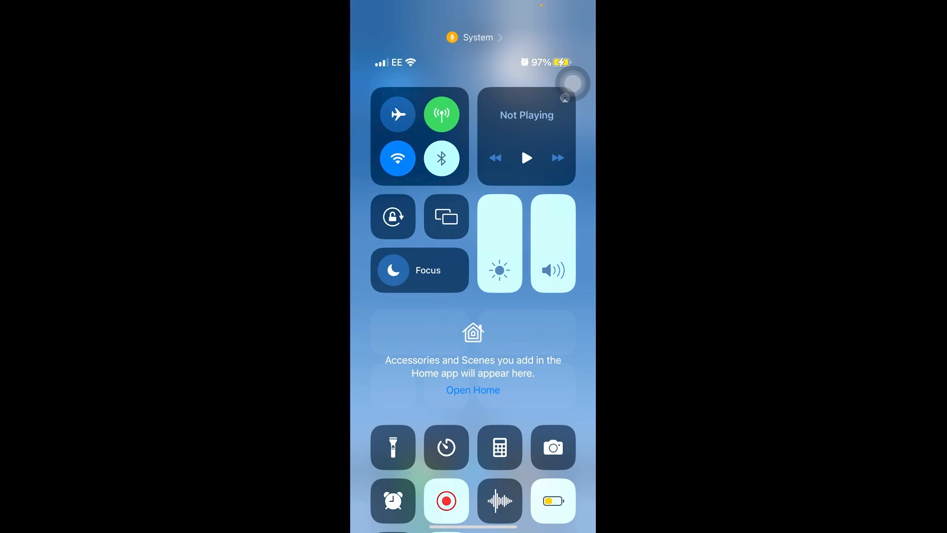
- Toggle Do Not Disturb on and off, then reveal its duration options from the Focus list
{"action": "left_click", "coordinate": [393, 269]}
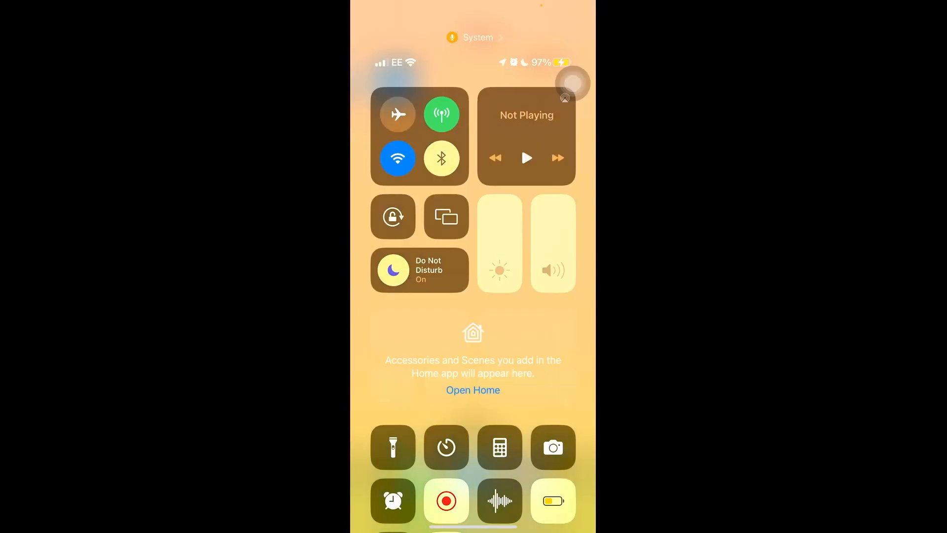
{"action": "left_click", "coordinate": [446, 501]}
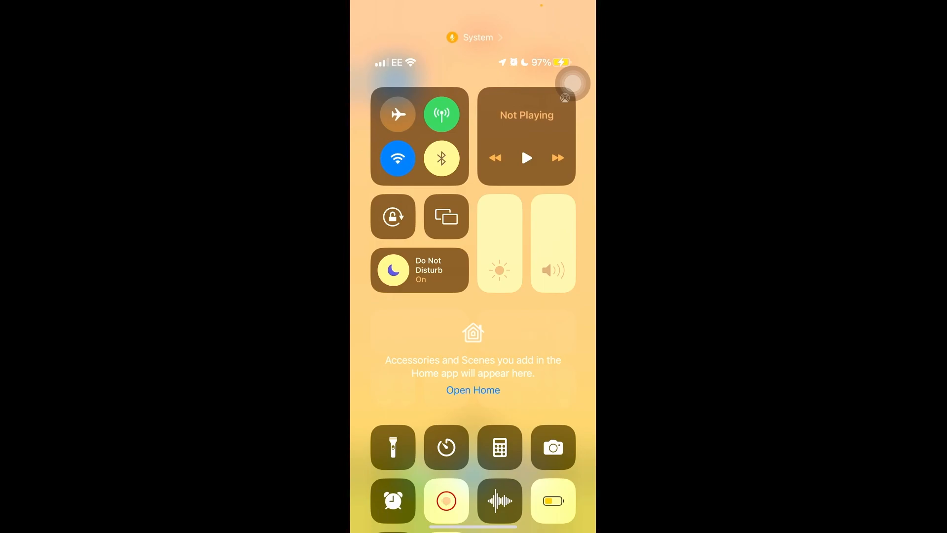
{"action": "left_click", "coordinate": [393, 270]}
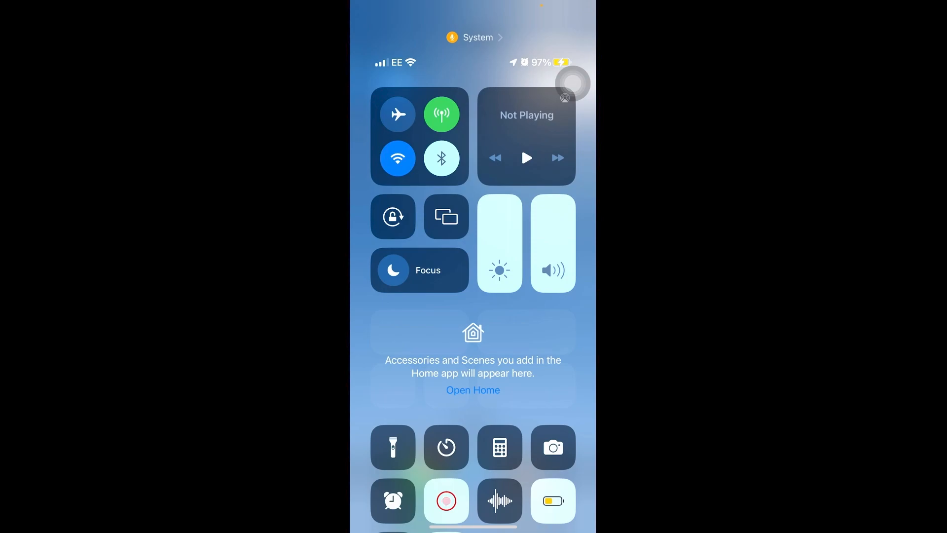
{"action": "left_click", "coordinate": [420, 270]}
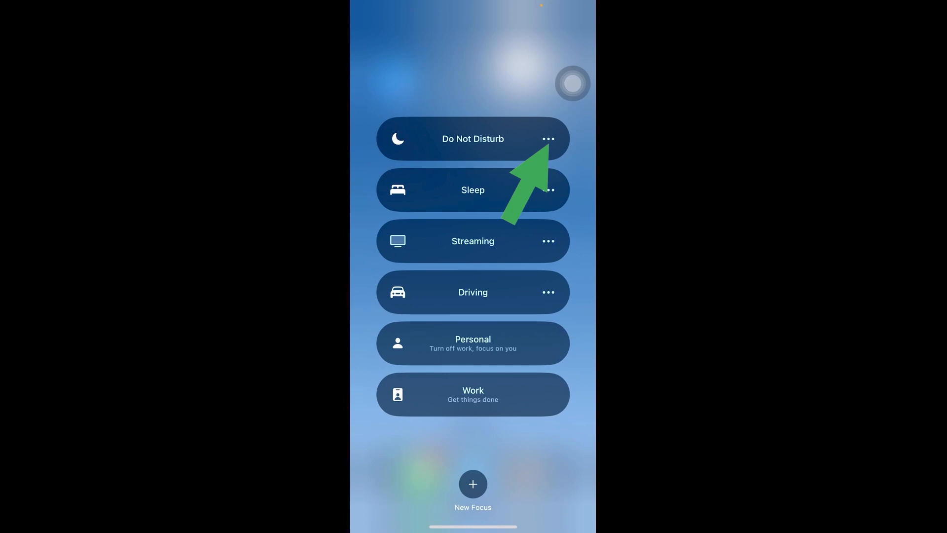
{"action": "left_click", "coordinate": [549, 138]}
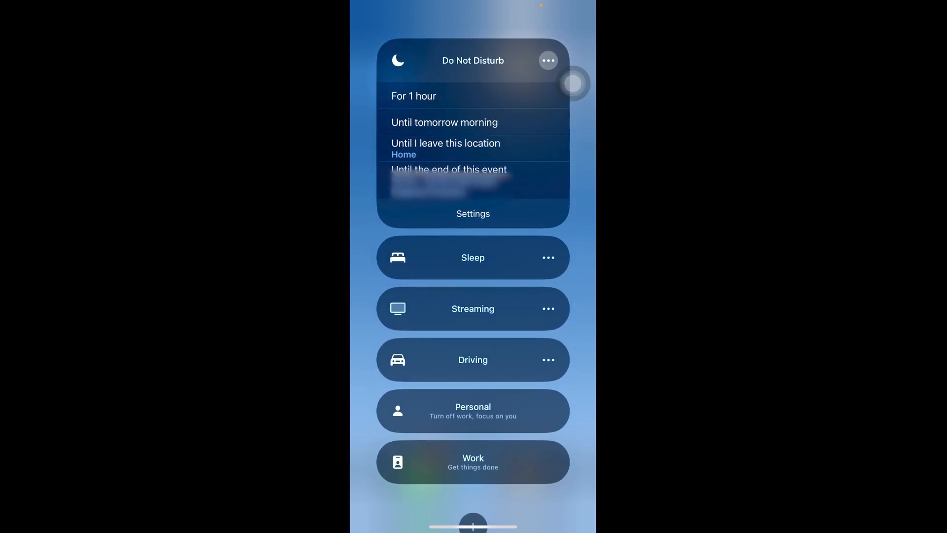